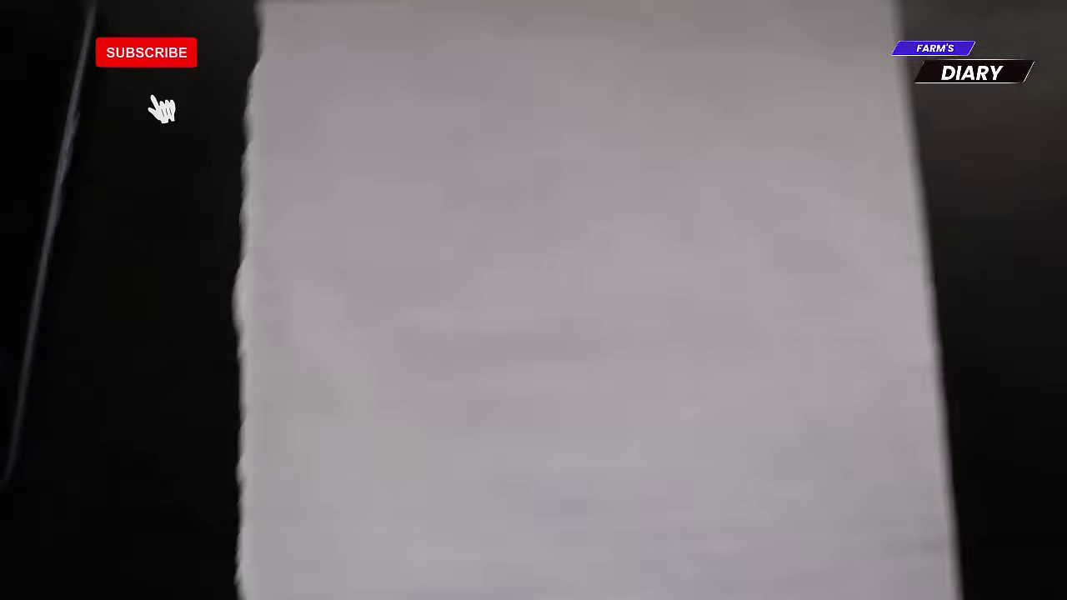
pyautogui.click(146, 53)
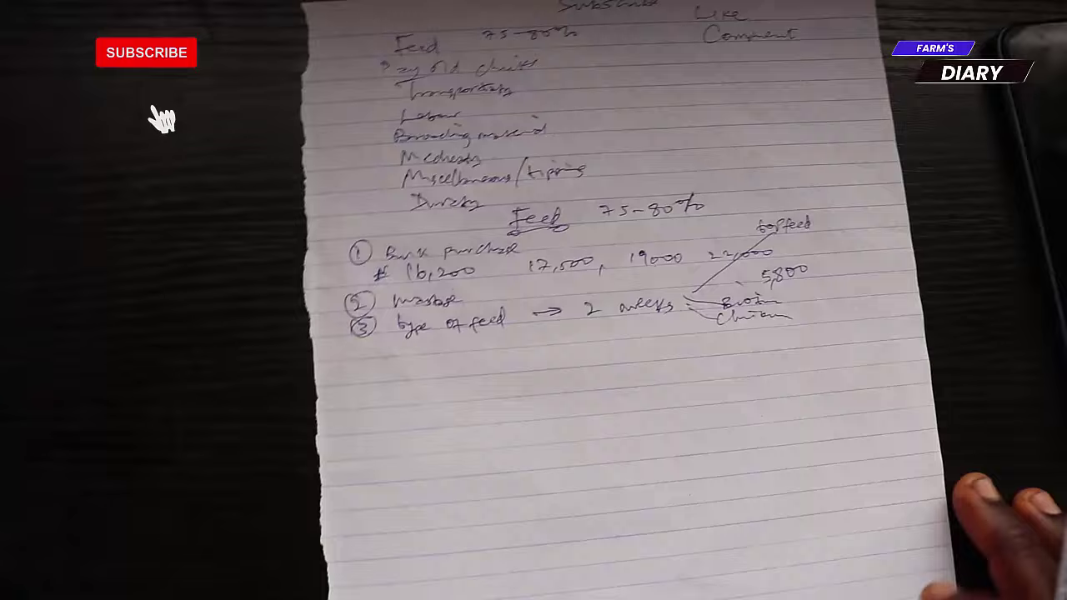
pyautogui.click(146, 52)
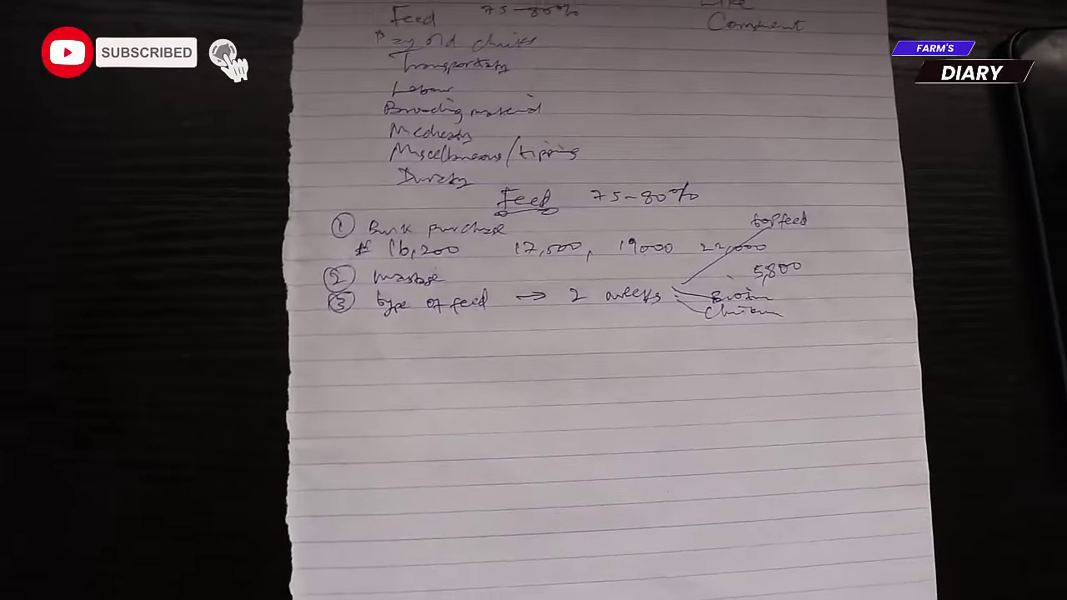